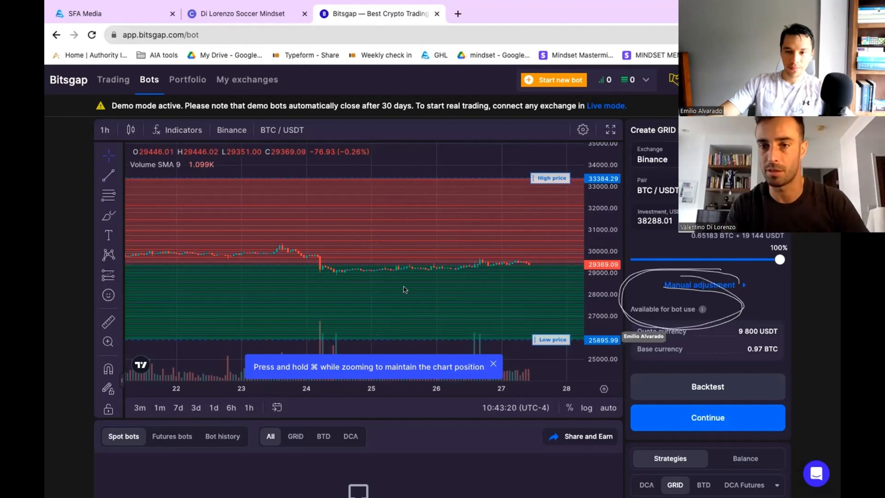
# - Reveal the manual adjustment fields showing the 25,895.99–33,384.29 range and 0.15% grid step
pyautogui.click(700, 285)
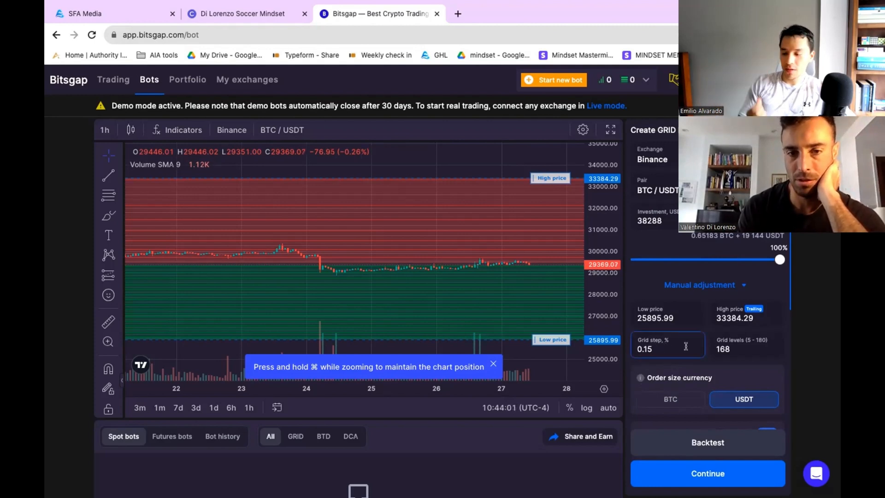
# - Change the grid step from 0.15% to 1.3%, leaving 20 grid levels
pyautogui.click(667, 348)
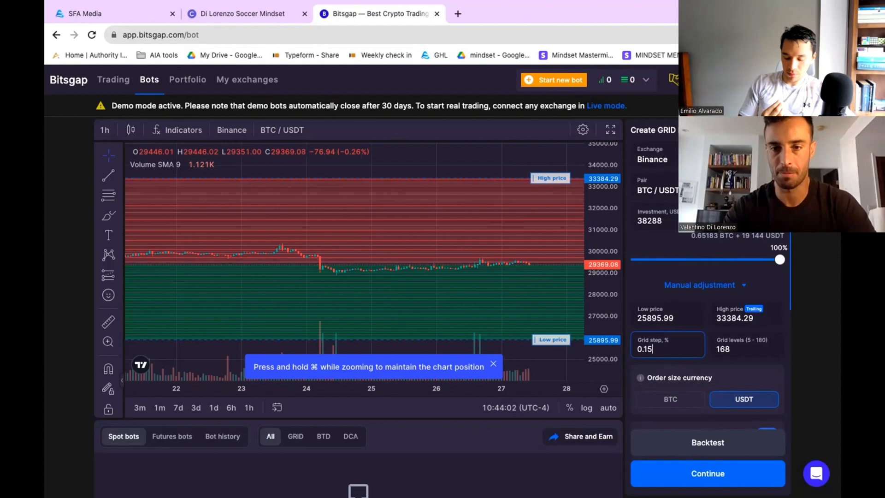
pyautogui.write('1.3')
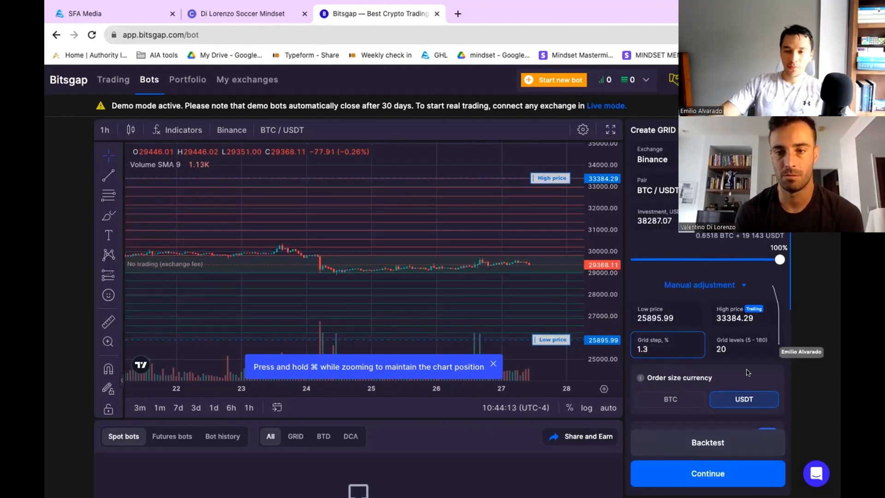
pyautogui.scroll(-3)
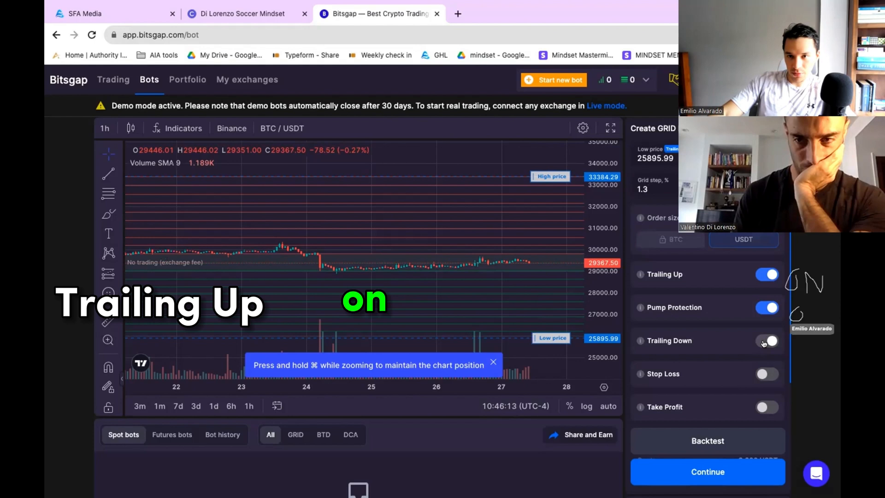
# - Leave Trailing Down off and enable Stop Loss at 25,119.11 with SL trailing
pyautogui.click(766, 340)
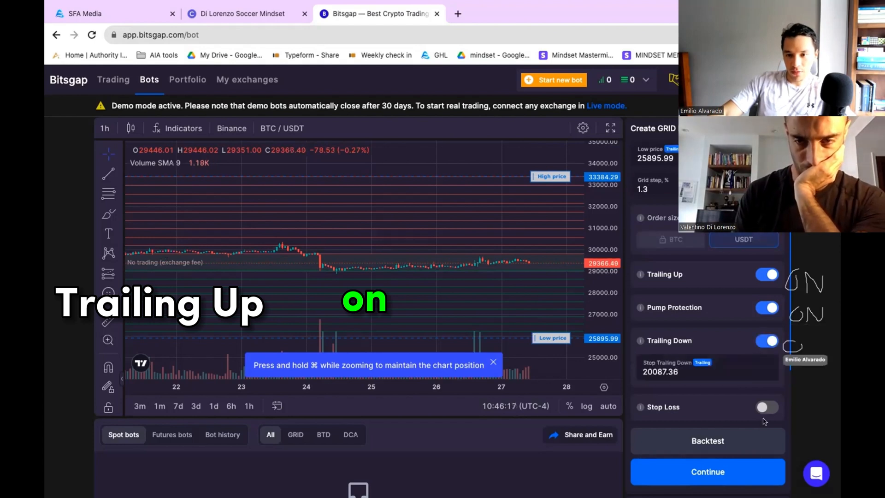
pyautogui.click(766, 340)
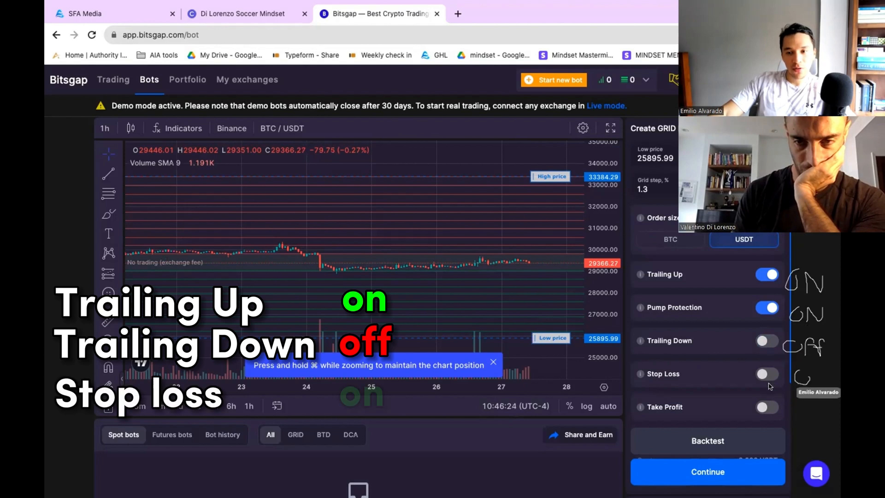
pyautogui.click(766, 373)
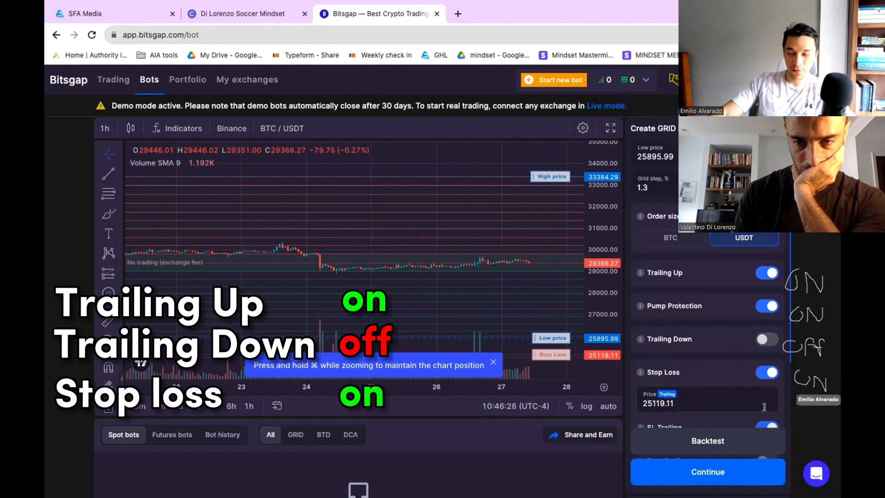
pyautogui.scroll(-3)
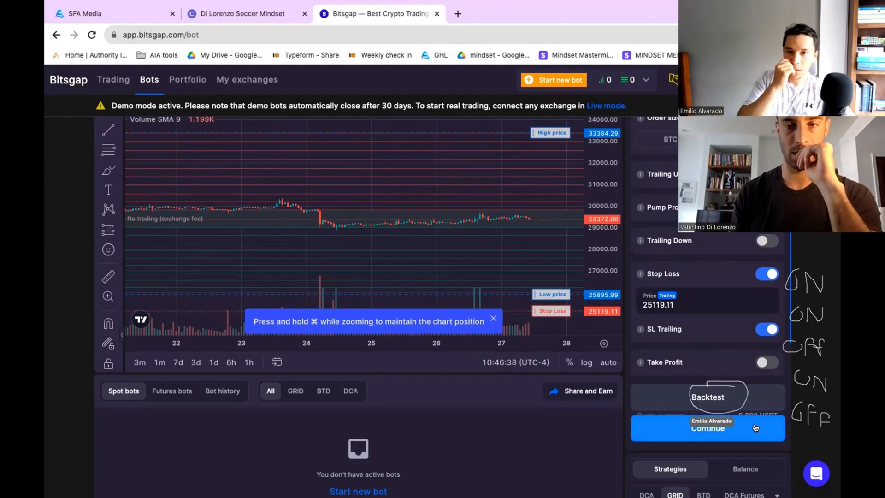
# - Show the Exchange dropdown listing available exchanges with BTC prices
pyautogui.click(707, 397)
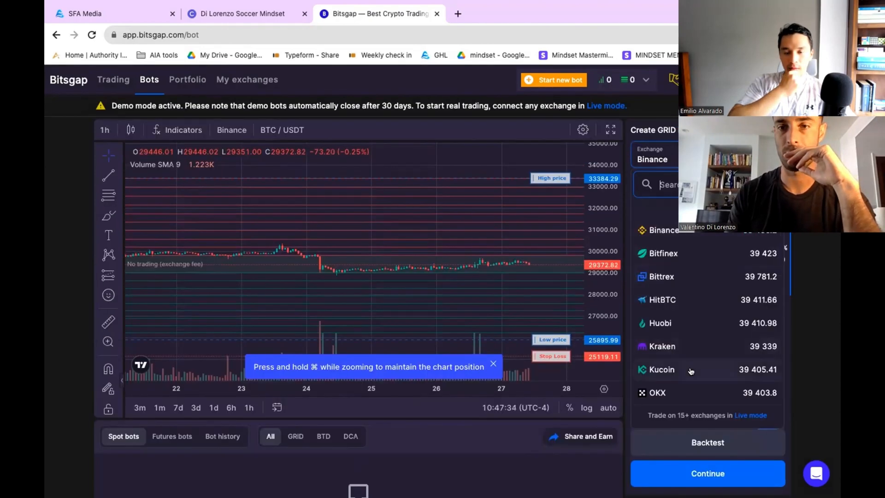
# - Move the bot to KuCoin on the UPO/USDT pair keeping a 1.3% grid step
pyautogui.click(662, 369)
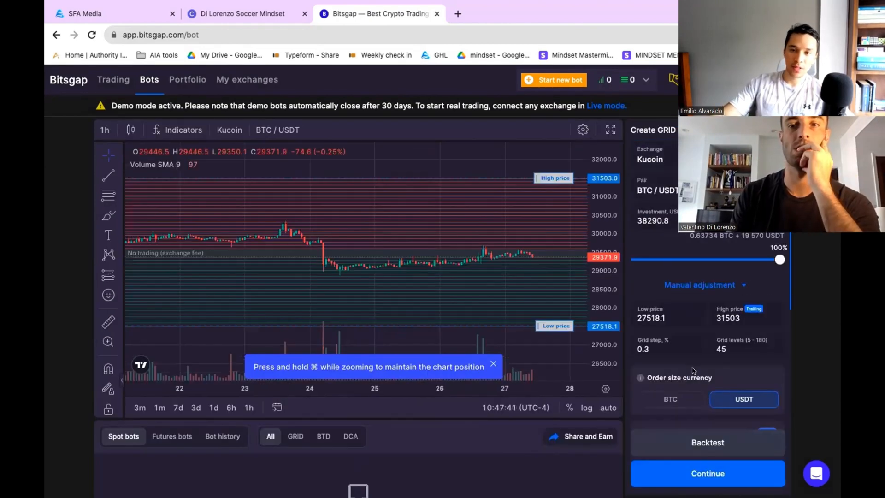
pyautogui.click(657, 189)
pyautogui.write('1.3')
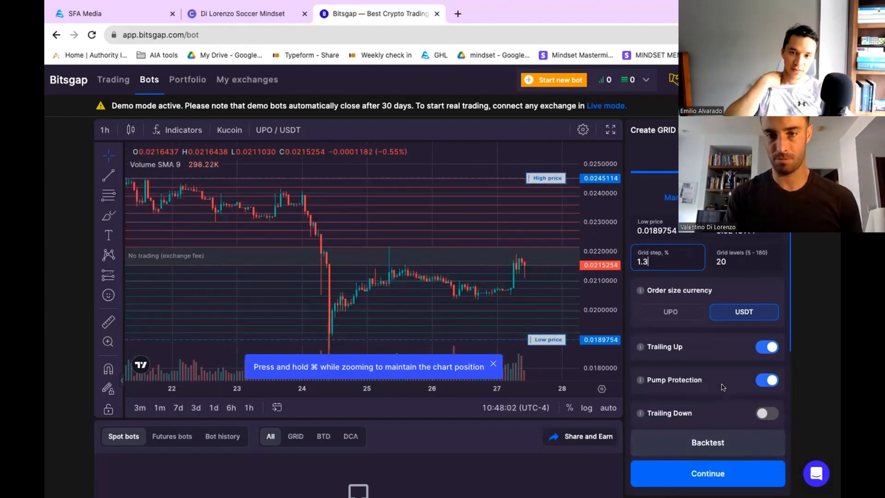
pyautogui.click(707, 443)
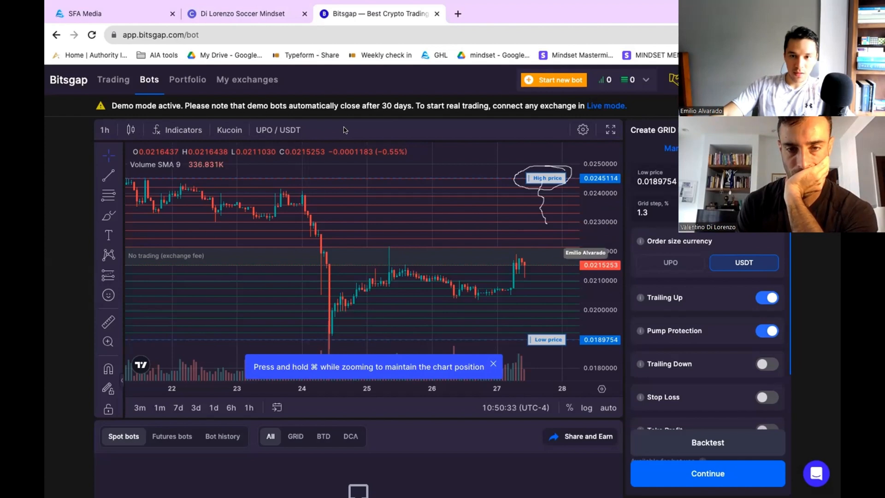
pyautogui.moveTo(374, 138)
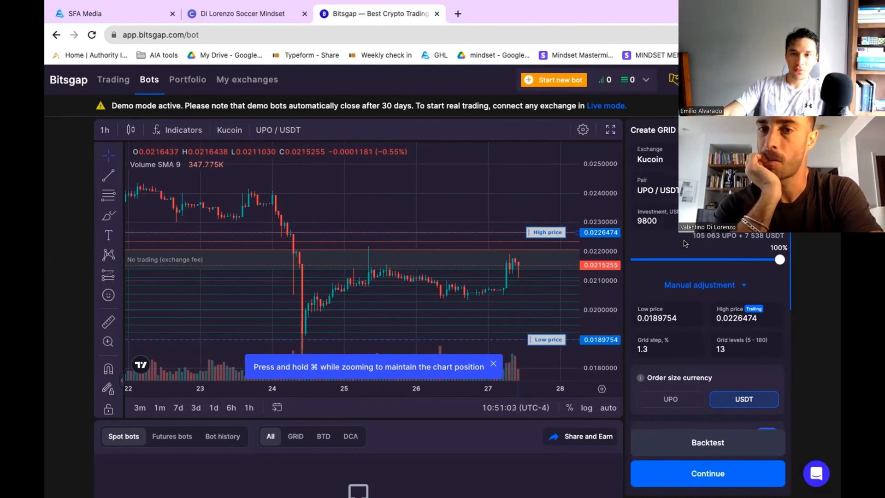
# - Reduce the investment to 1000 USDT and set a stop loss at 0.0184061
pyautogui.click(665, 220)
pyautogui.write('1000')
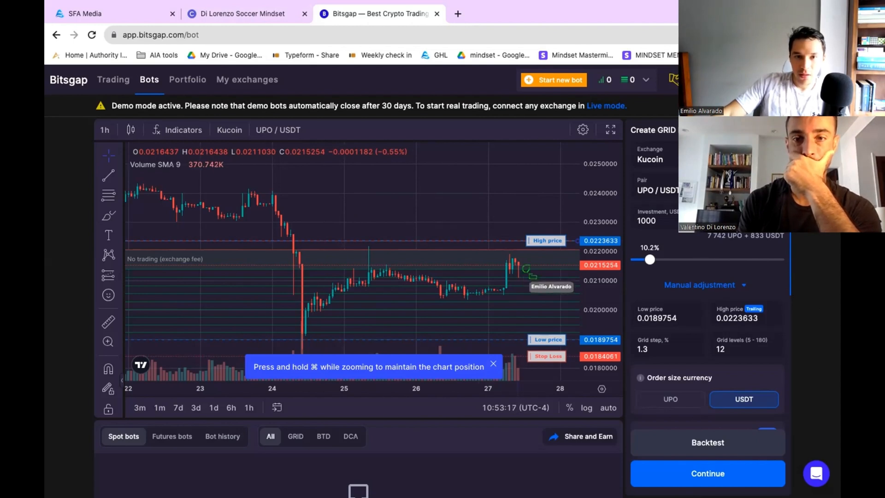
pyautogui.click(492, 363)
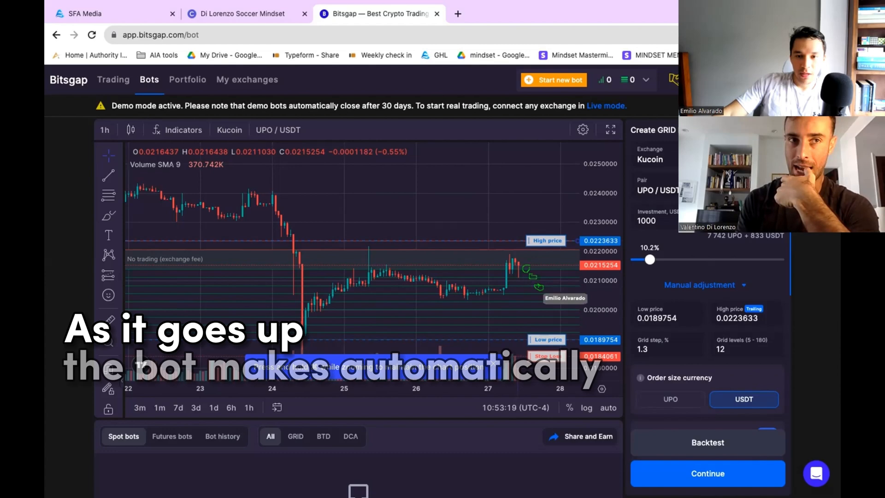